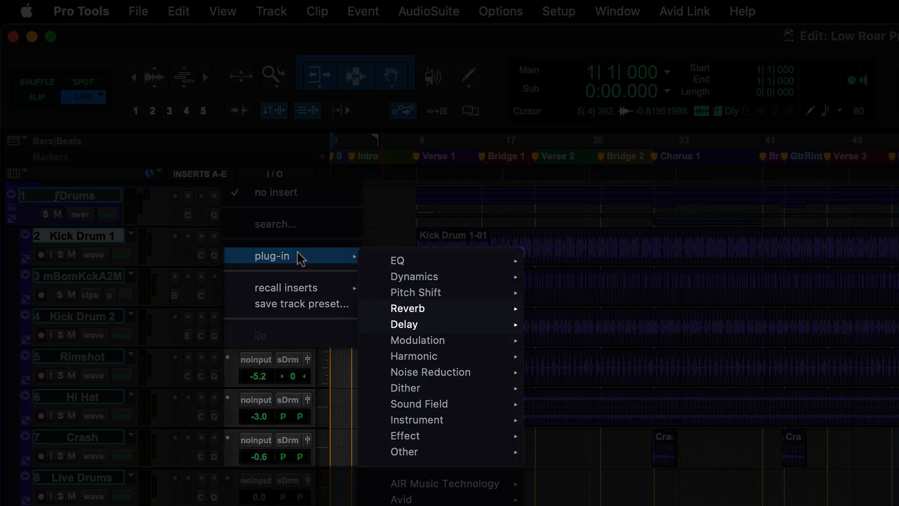
{"action": "mouse_move", "coordinate": [408, 308]}
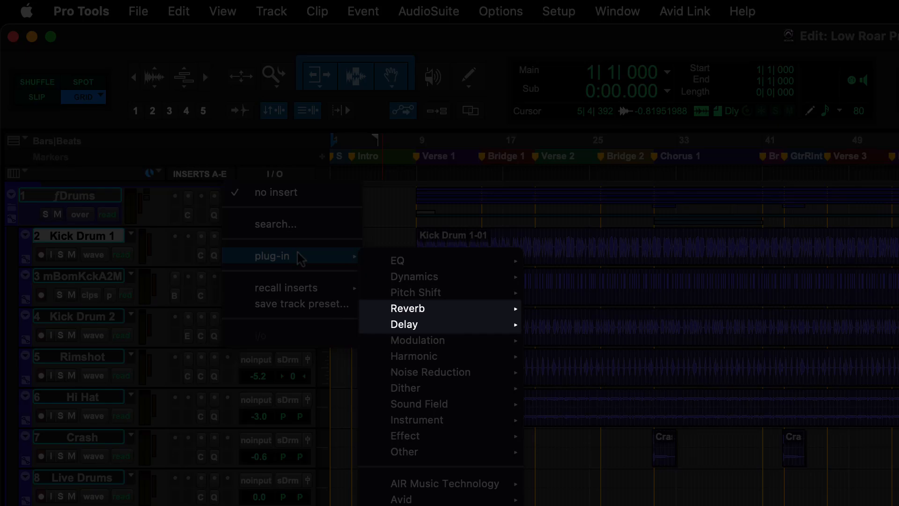
Insert a mono Channel Strip plugin on Kick Drum 1 and open its plugin window
{"action": "left_click", "coordinate": [409, 309]}
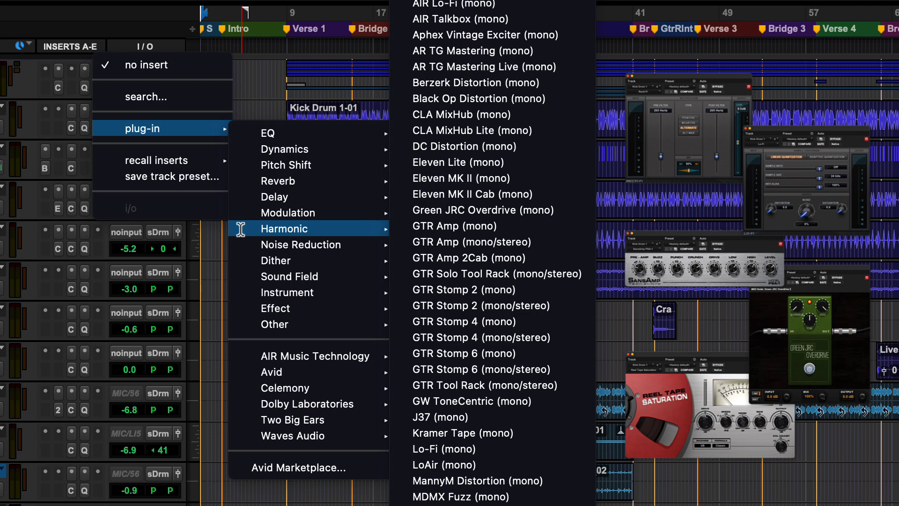
{"action": "mouse_move", "coordinate": [276, 261]}
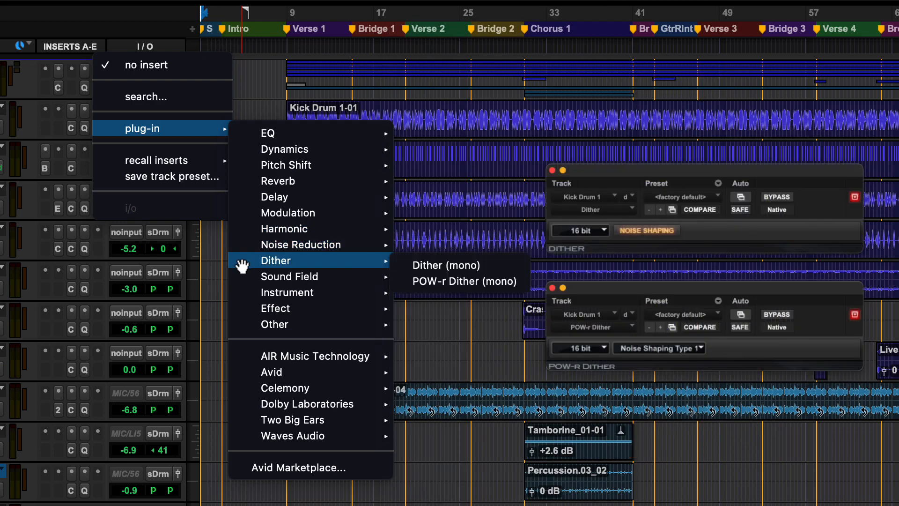
{"action": "mouse_move", "coordinate": [287, 292]}
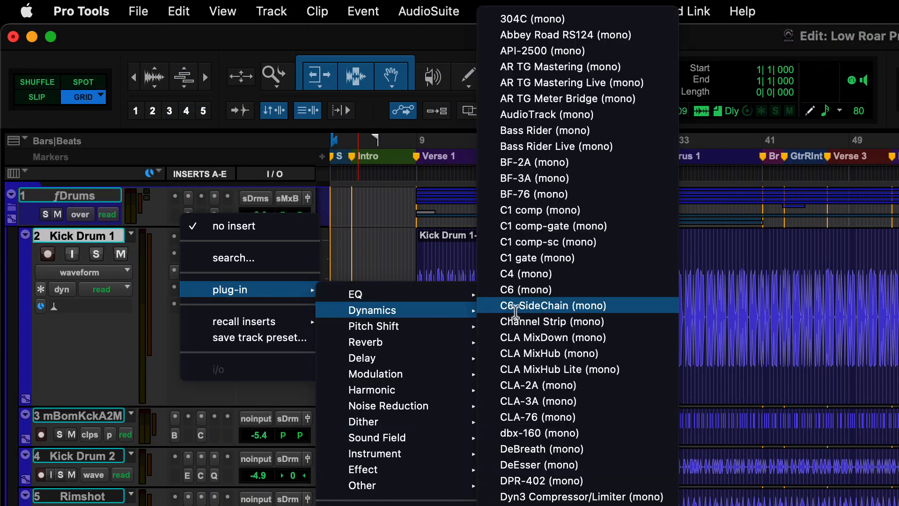
{"action": "left_click", "coordinate": [552, 321]}
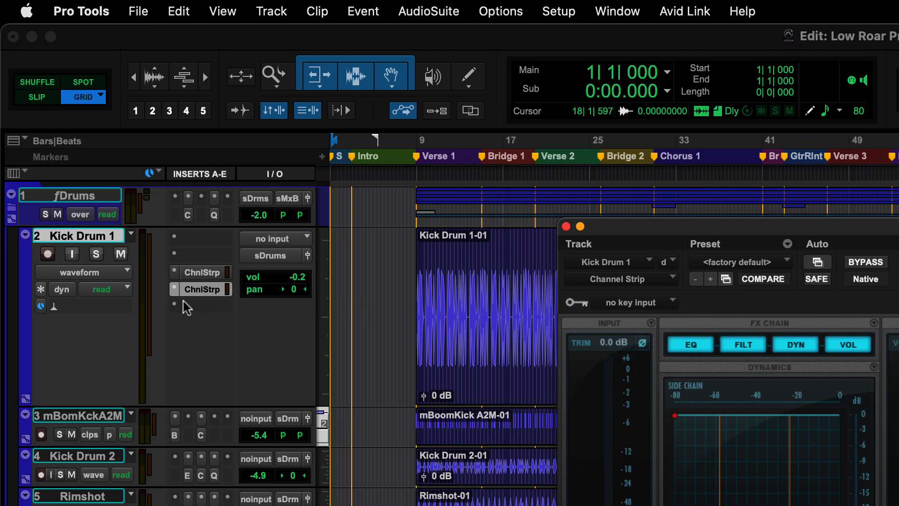
{"action": "left_click", "coordinate": [199, 306]}
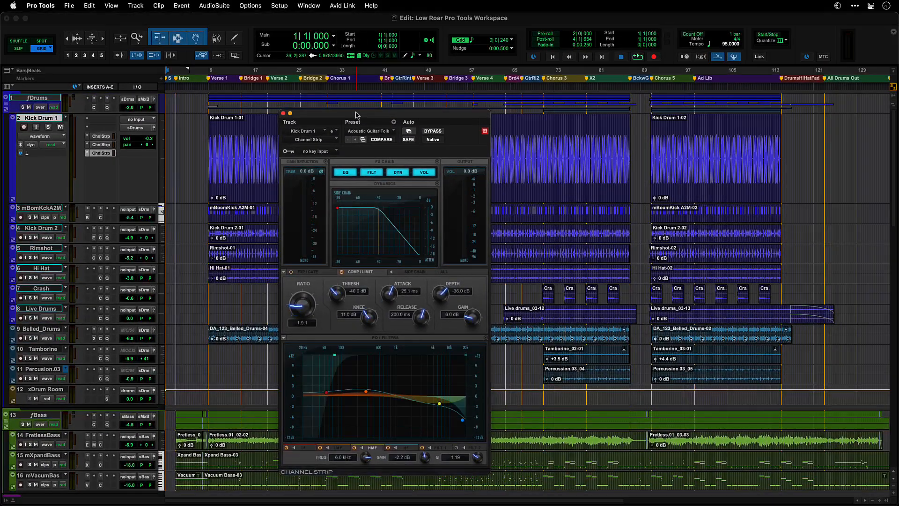
Step to the next factory preset, loading Bass Amp in place of Acoustic Guitar Folk
{"action": "left_click", "coordinate": [372, 130]}
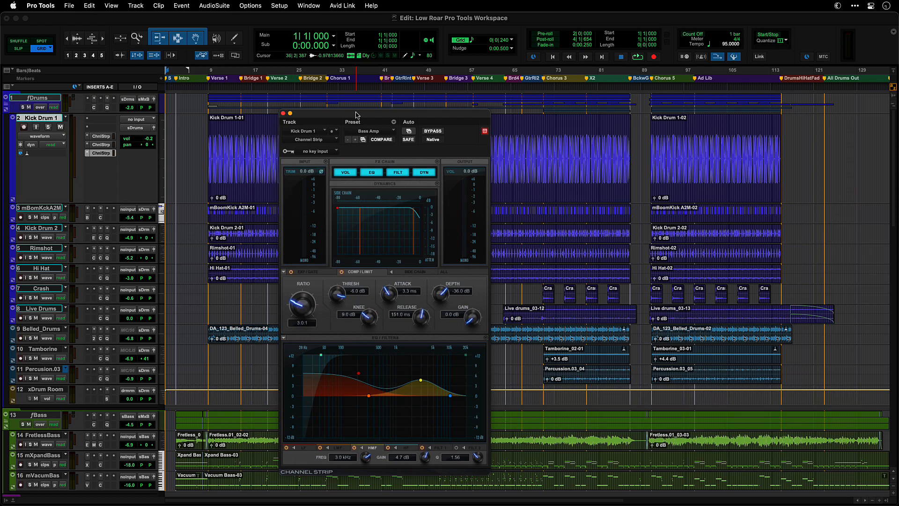